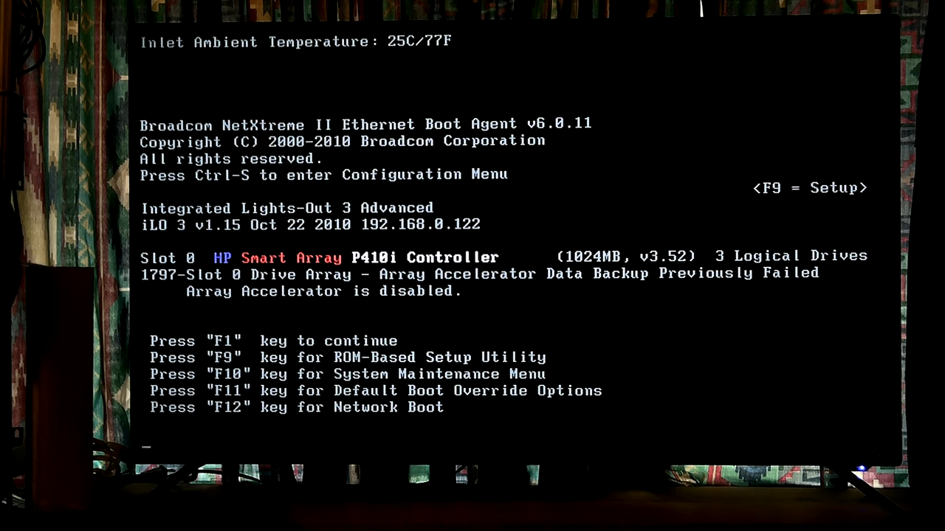
# Continue the boot past the array accelerator warning with F1, reaching the Fedora boot menu.
pyautogui.press('F1')
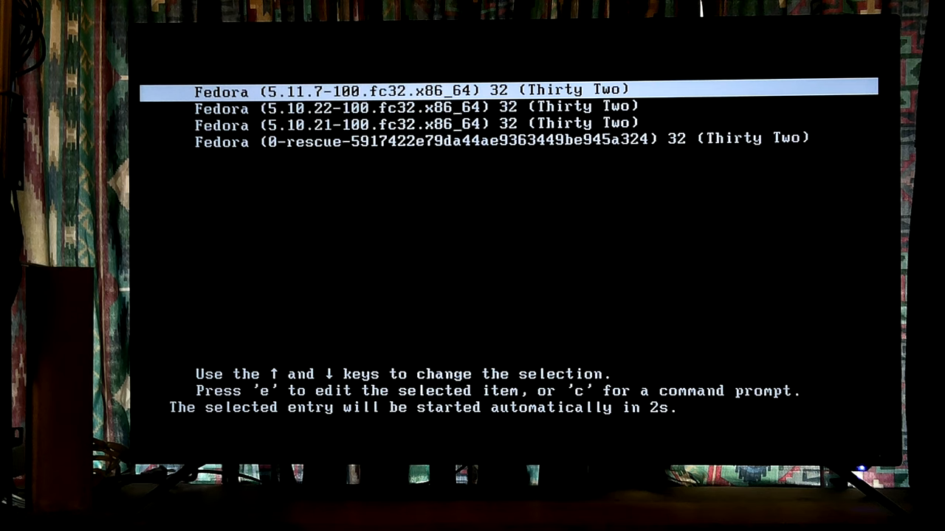
# Boot the default Fedora (5.11.7-100.fc32.x86_64) entry so the kernel log begins printing.
pyautogui.press('Return')
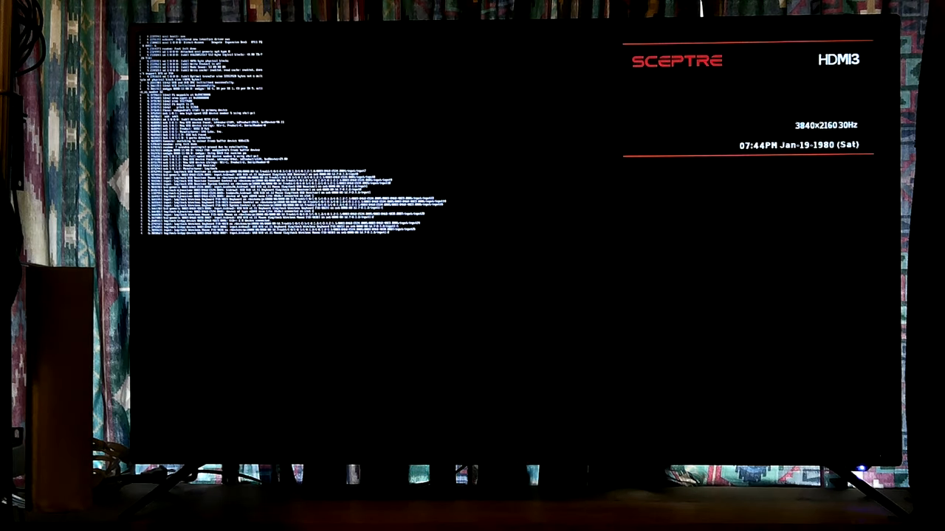